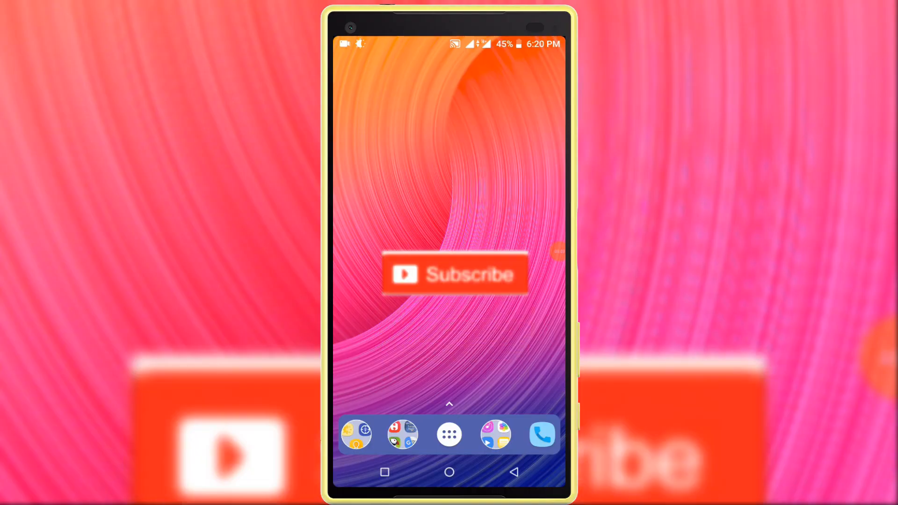
Step: Open the app drawer, scroll down, and launch the Play Store
left_click(455, 274)
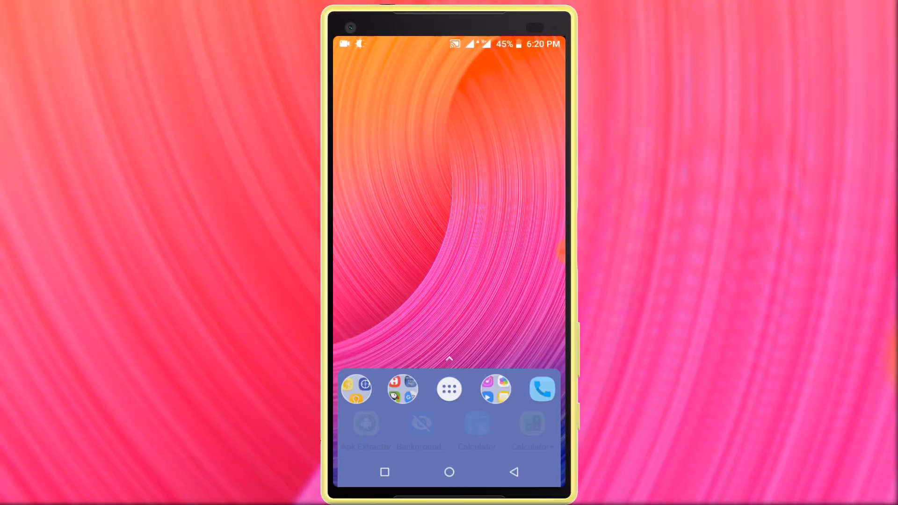
left_click(448, 388)
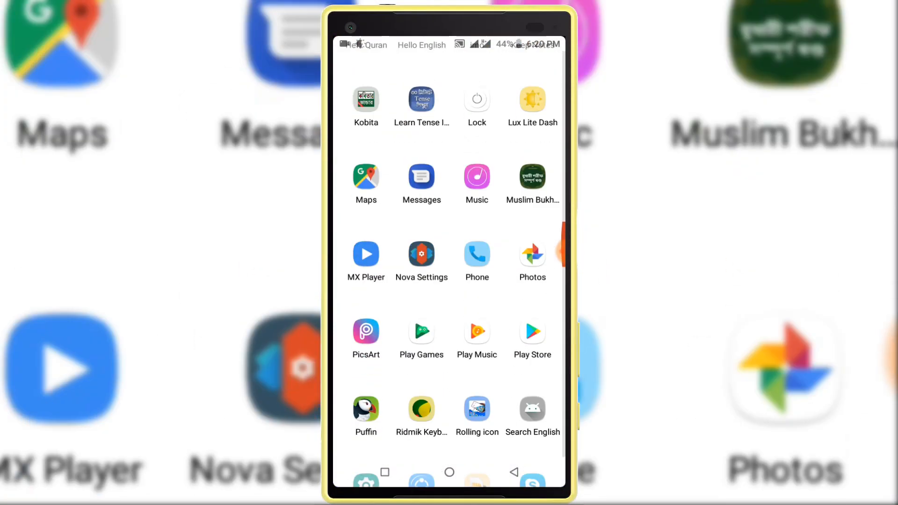
scroll("down", 3)
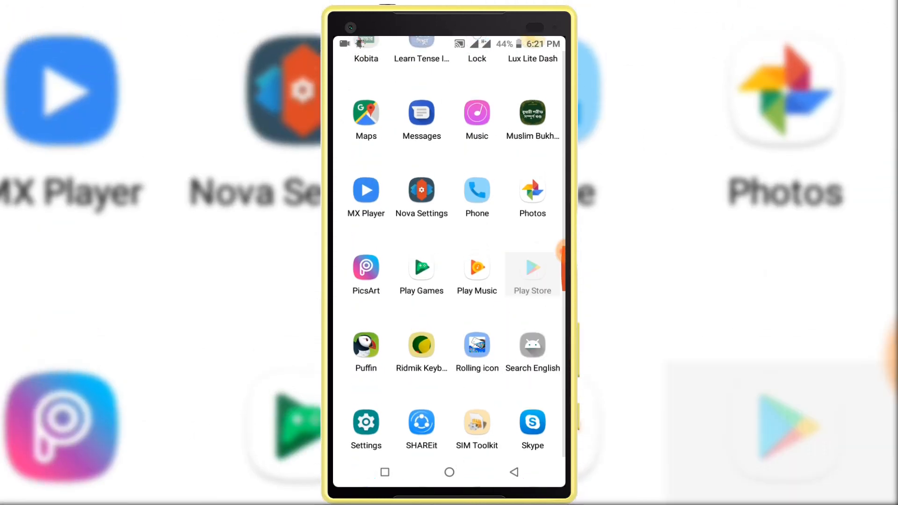
left_click(533, 266)
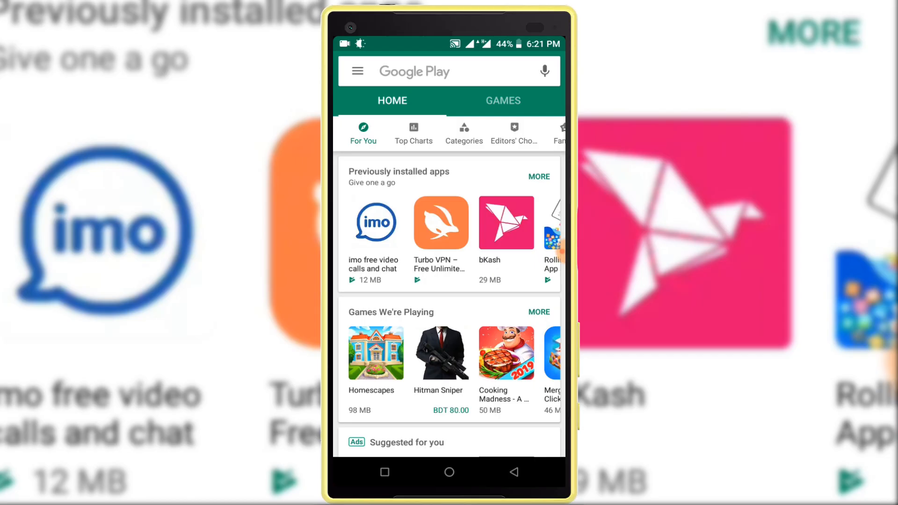
Step: Search Google Play for 'es file explorer' and open the ES File Explorer File Manager page
left_click(406, 71)
type("es")
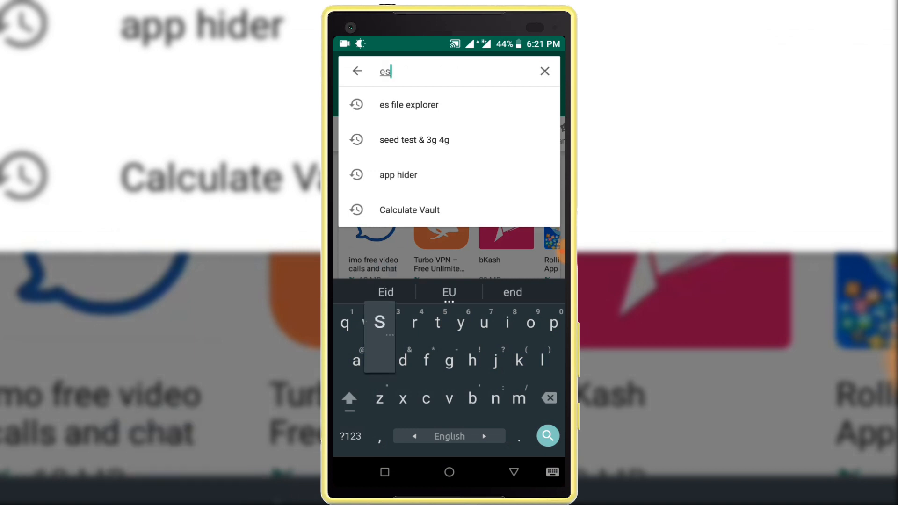
type("file explorer")
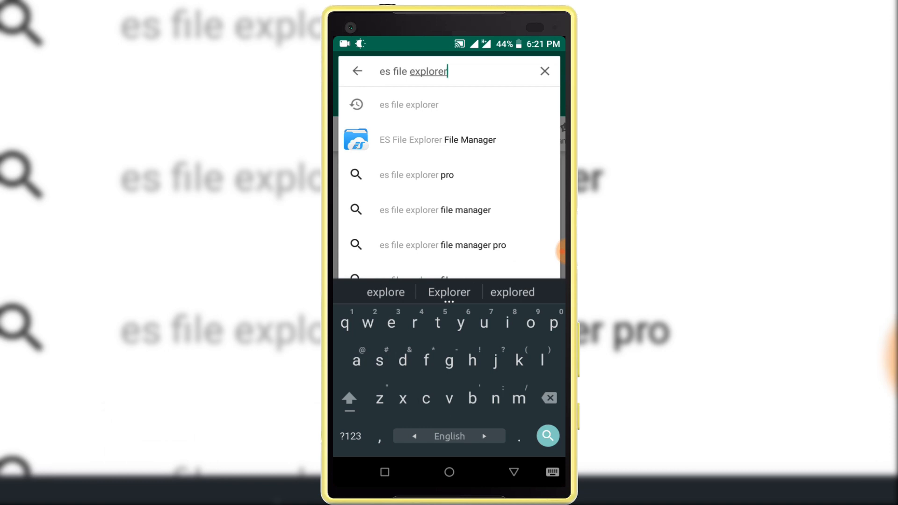
left_click(402, 139)
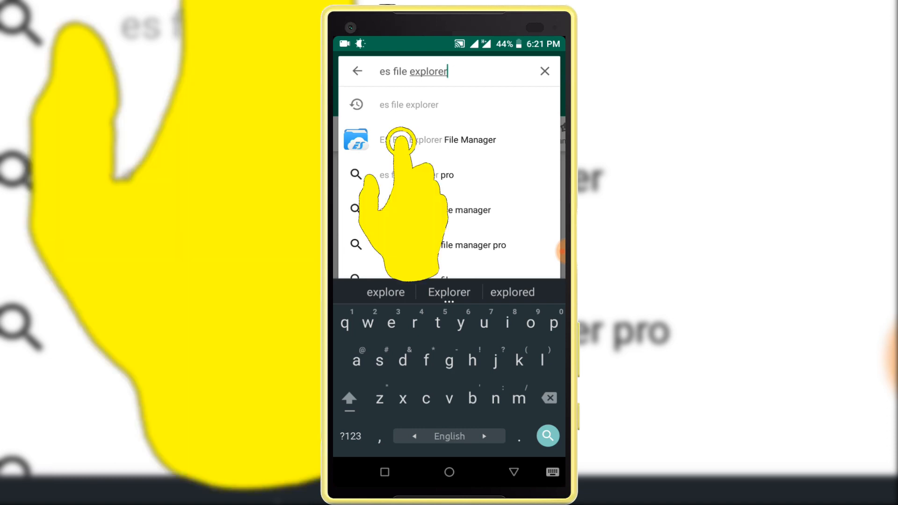
left_click(402, 139)
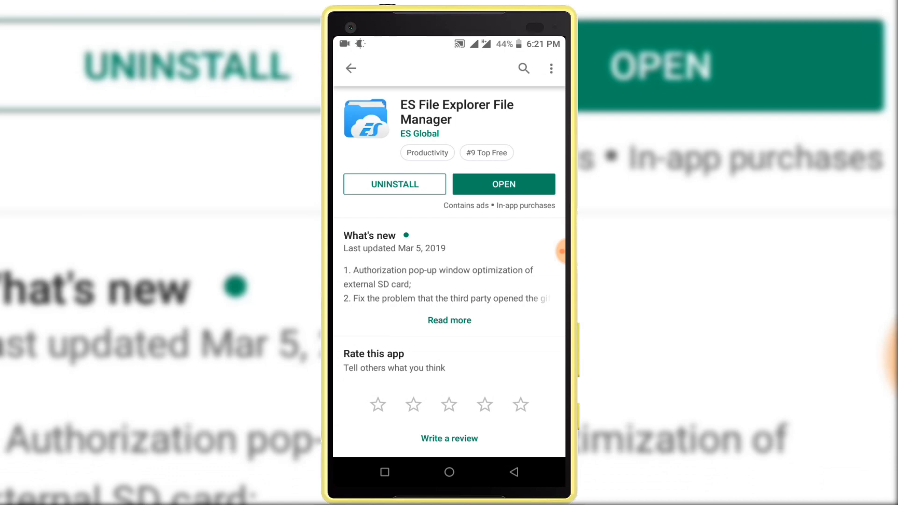
Step: Launch ES File Explorer, browse Internal Storage, and open New folder
left_click(504, 183)
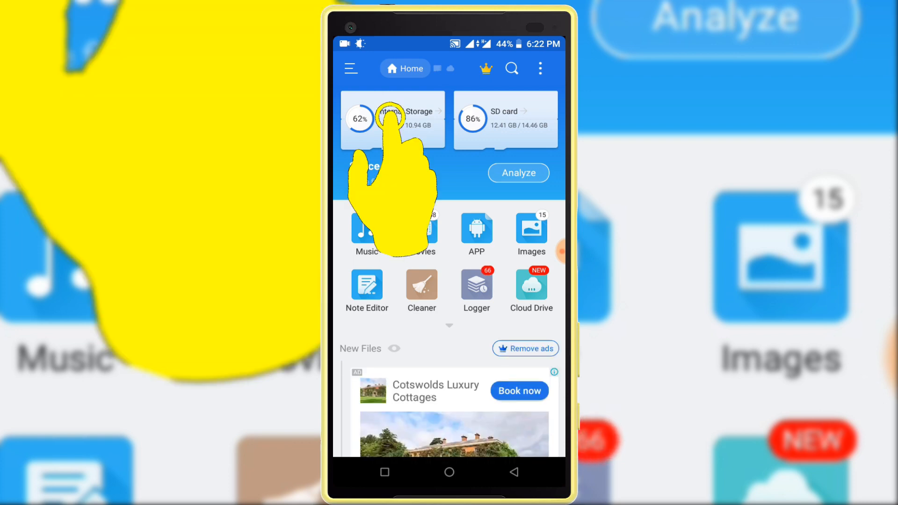
left_click(393, 117)
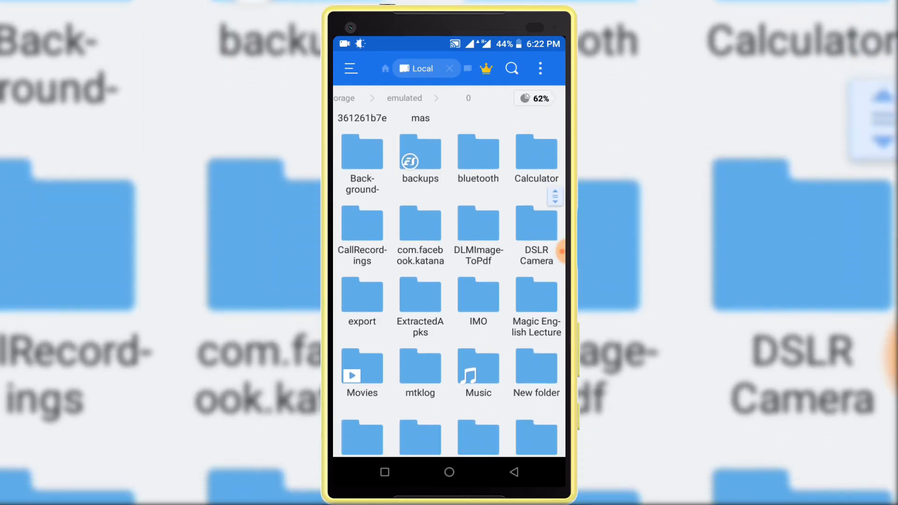
scroll("down", 3)
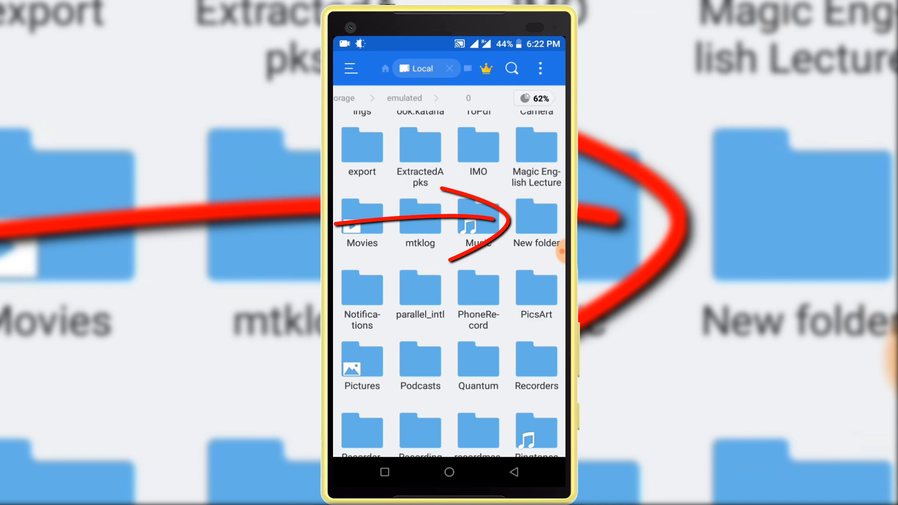
left_click(536, 215)
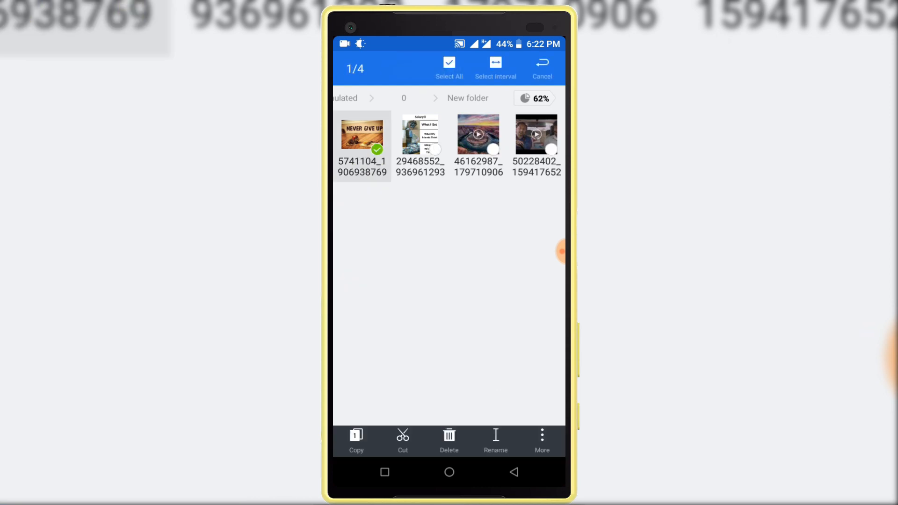
Step: Hide the first file by renaming it with a leading dot
left_click(496, 435)
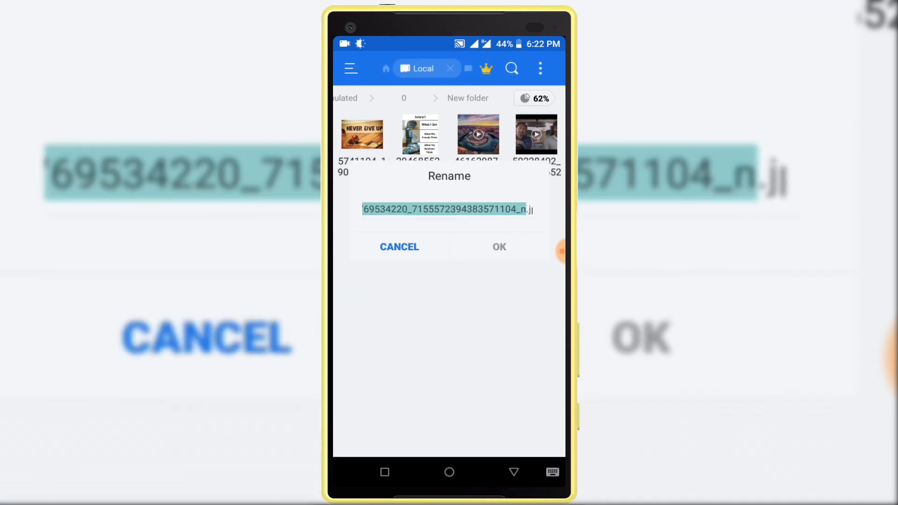
left_click(449, 210)
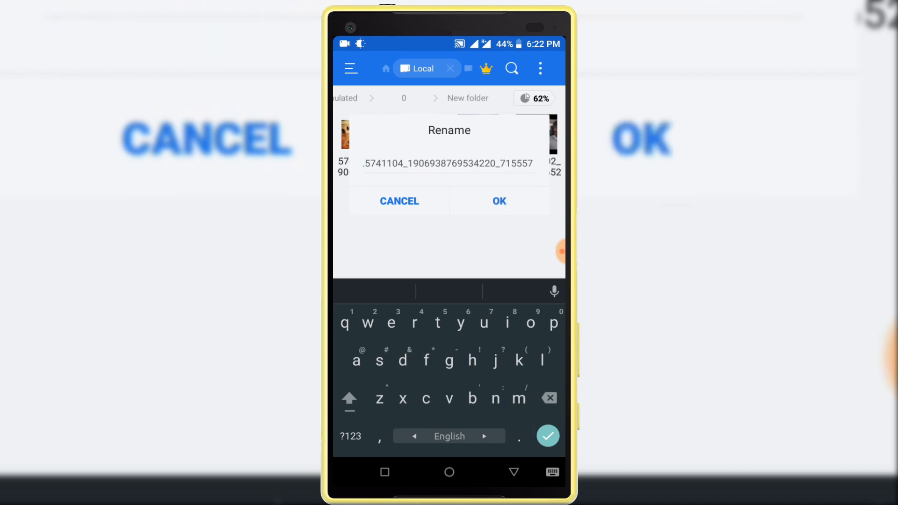
left_click(499, 201)
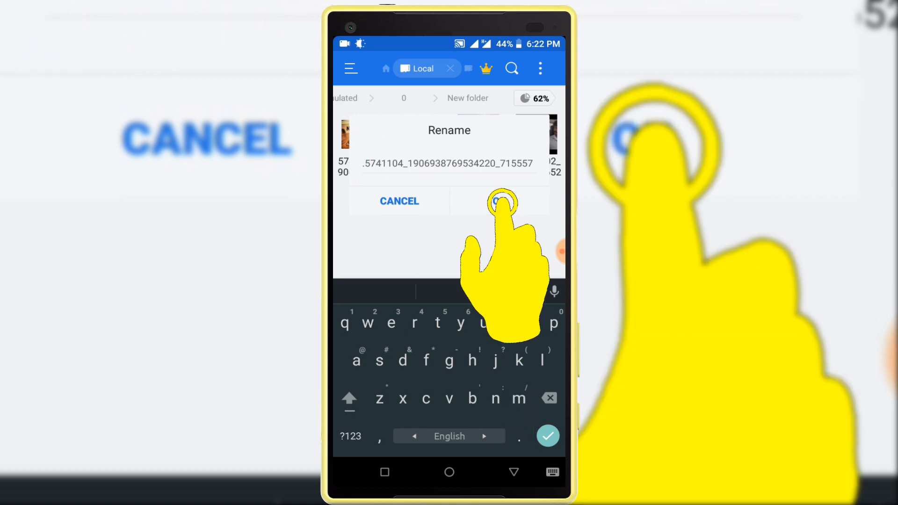
left_click(499, 200)
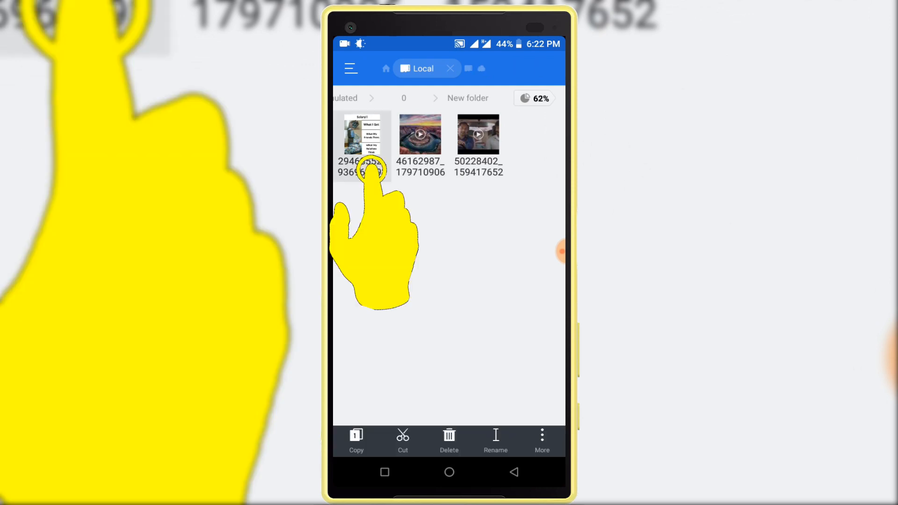
Step: Hide the next file by prefixing its name with a dot
left_click(496, 440)
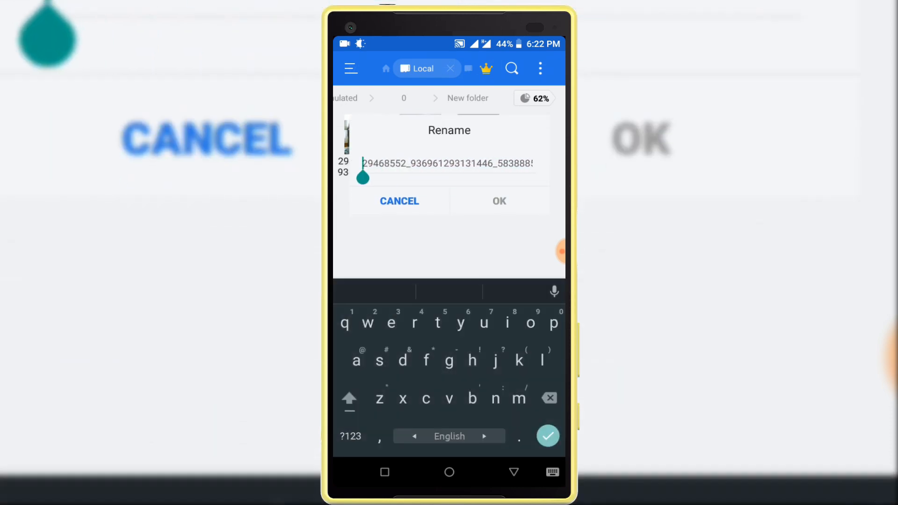
left_click(499, 201)
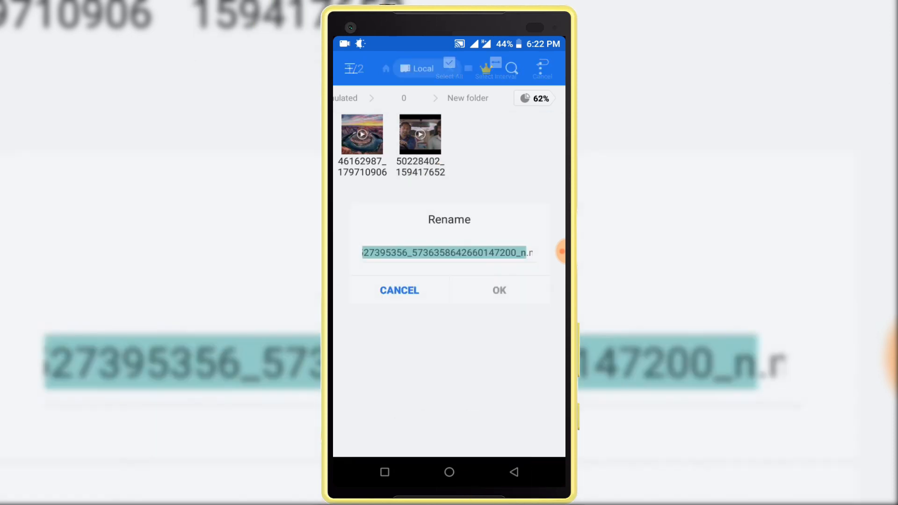
left_click(449, 253)
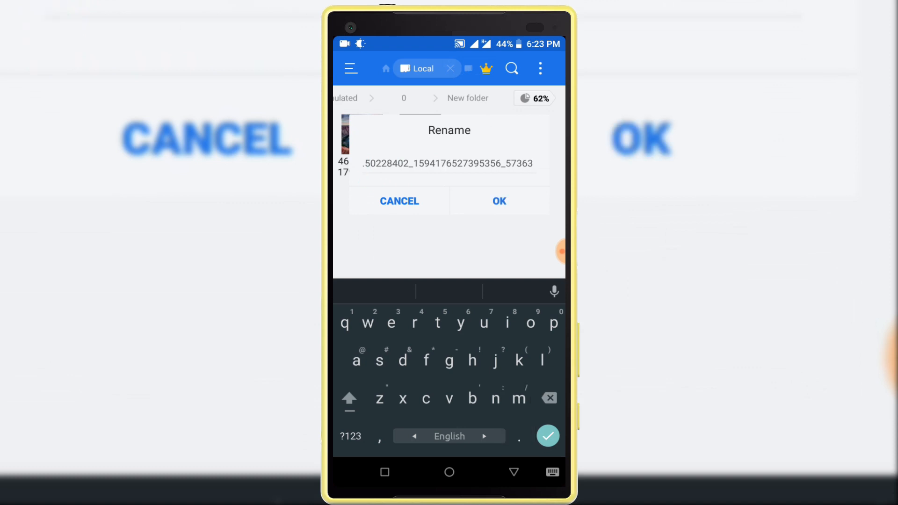
left_click(499, 202)
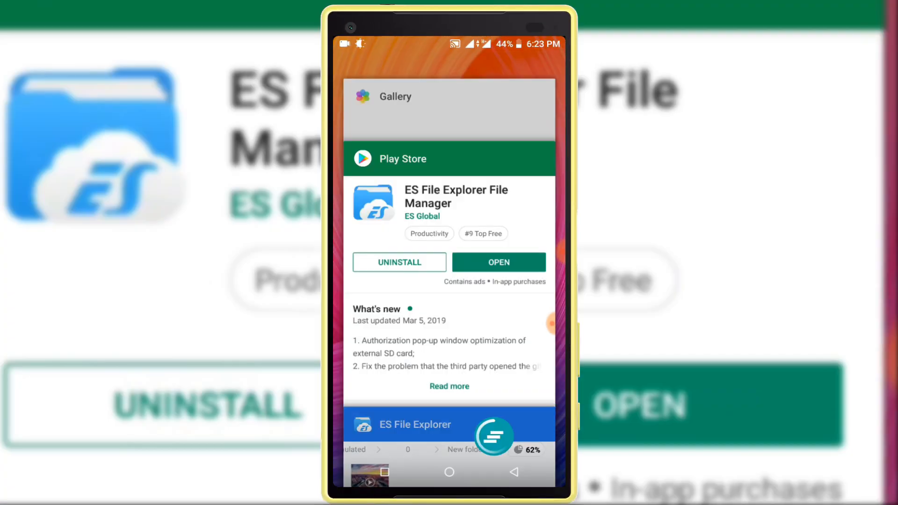
Step: Return to ES File Explorer from the recent apps screen
left_click(395, 97)
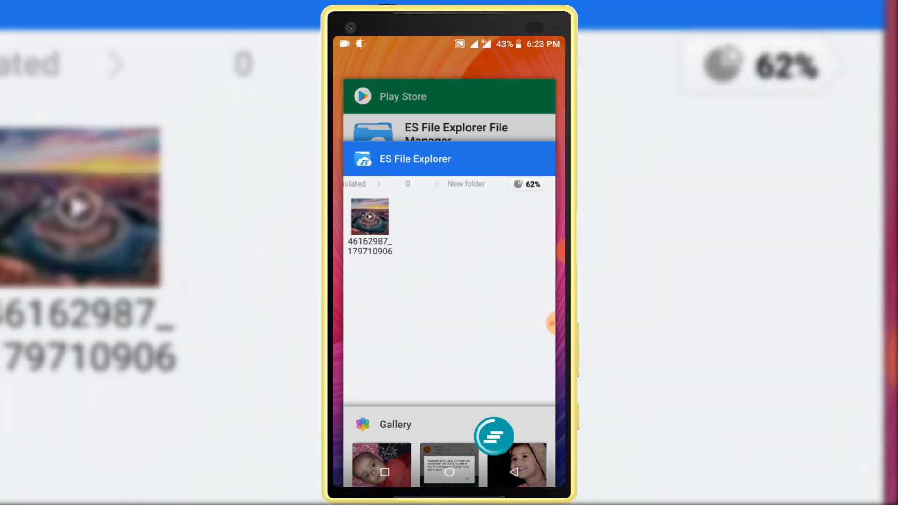
left_click(422, 159)
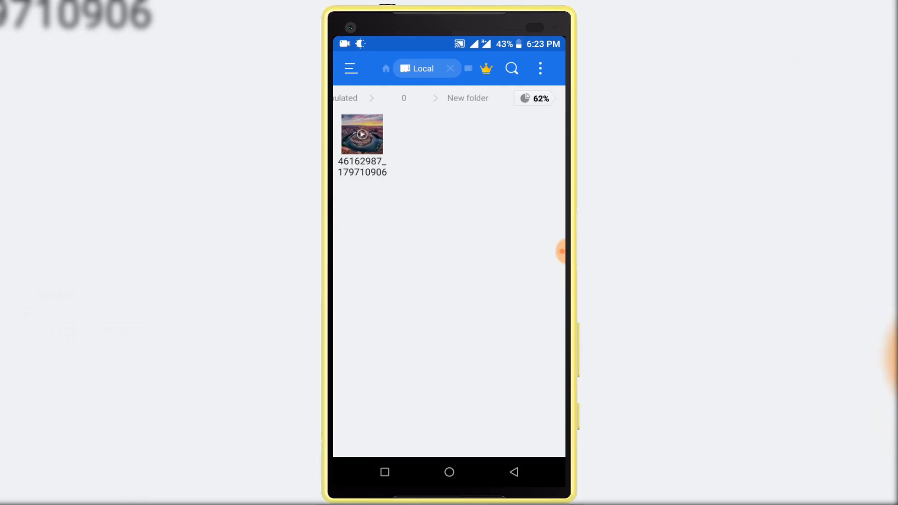
Step: Enable hidden files and remove the leading dots, starting with the NEVER GIVE UP image
left_click(540, 67)
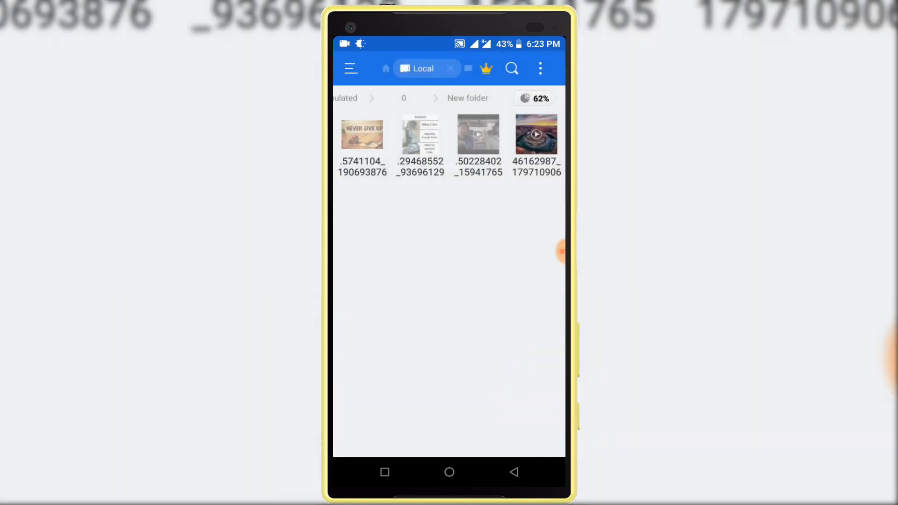
left_click(361, 136)
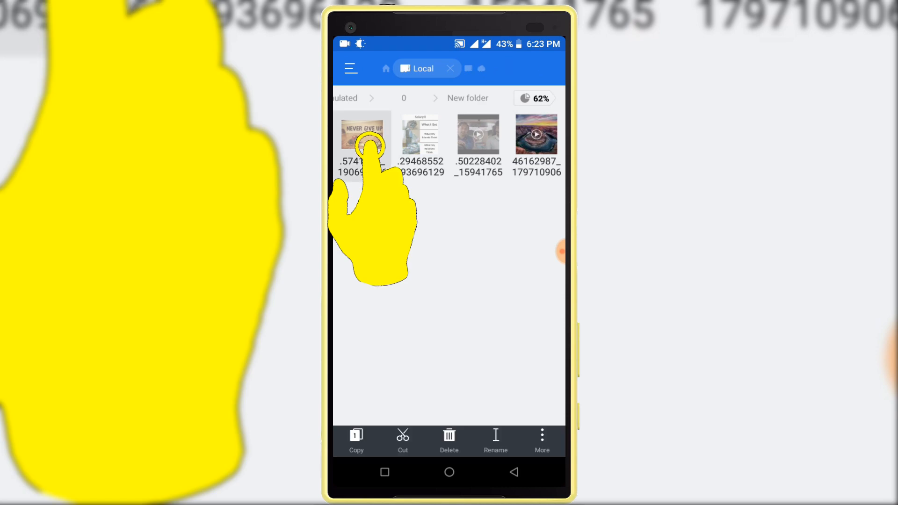
left_click(496, 441)
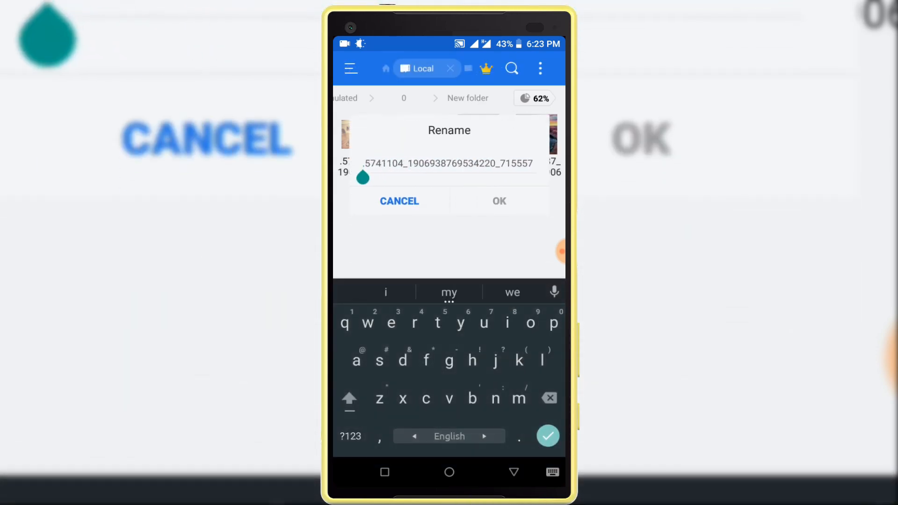
left_click(499, 201)
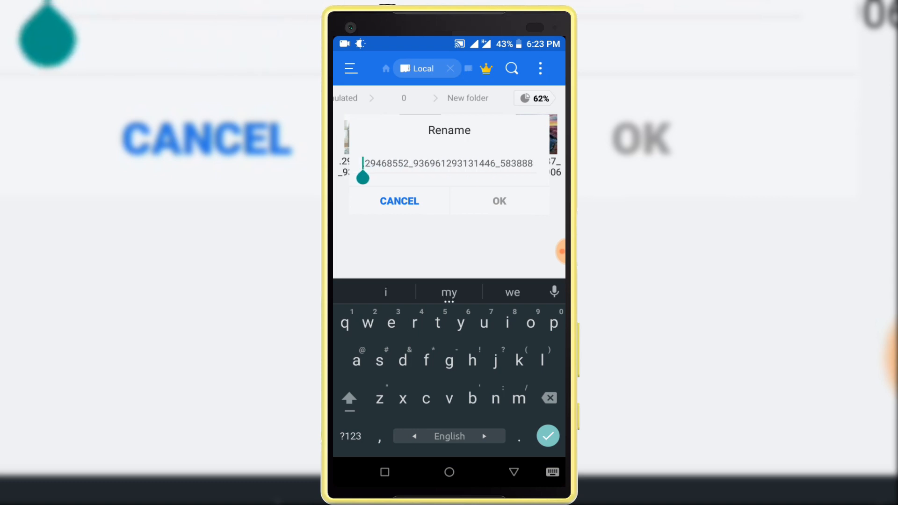
left_click(499, 201)
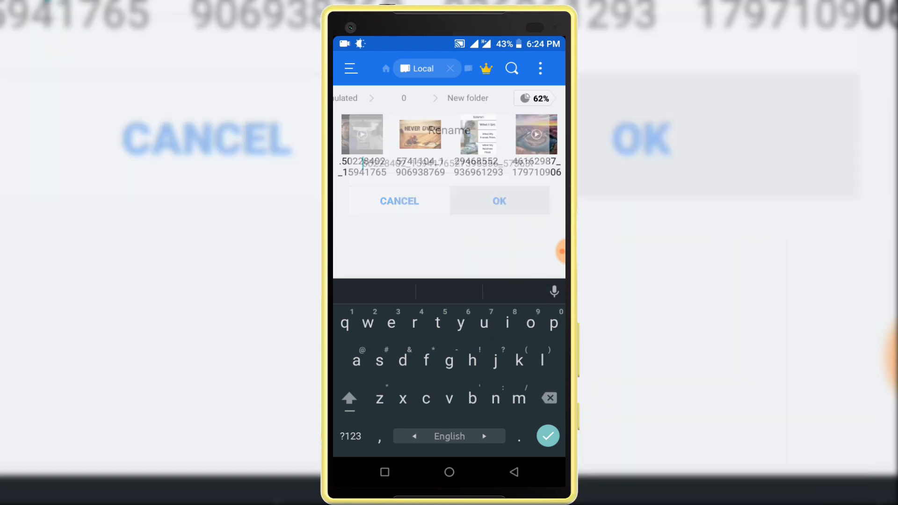
left_click(499, 201)
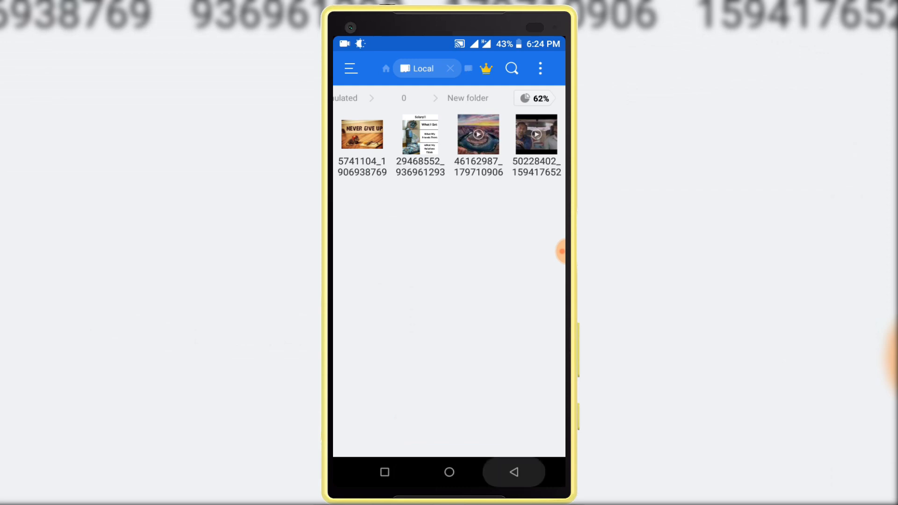
Step: Confirm New folder appears in Gallery albums, then return to ES File Explorer
left_click(540, 68)
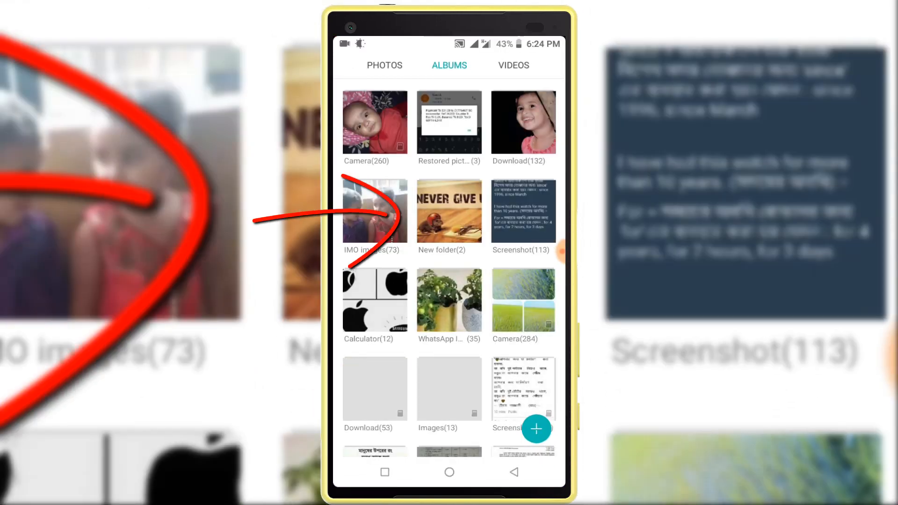
left_click(449, 211)
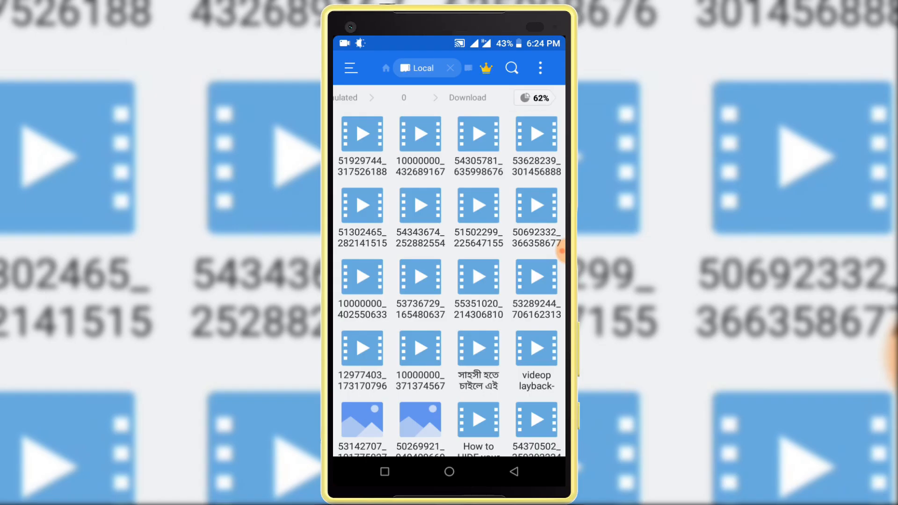
Step: Move twelve Download videos into New folder and start renaming New folder
scroll("down", 3)
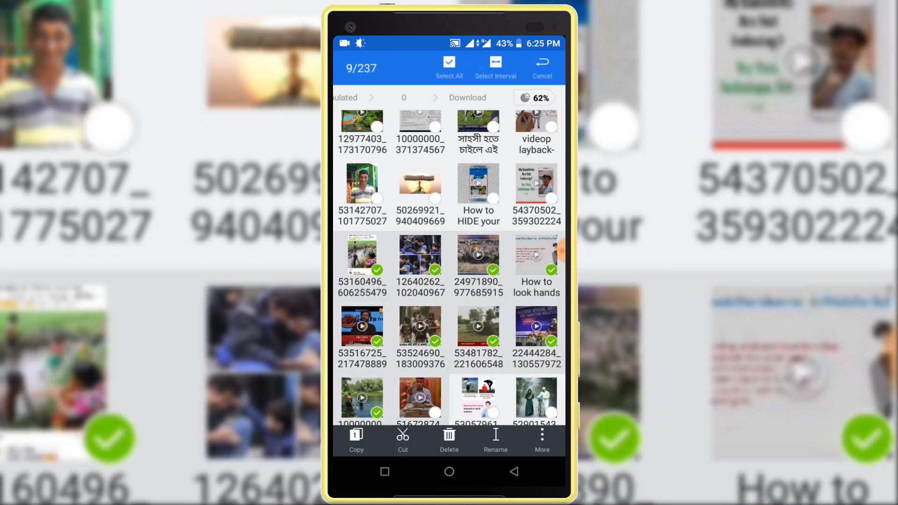
left_click(542, 436)
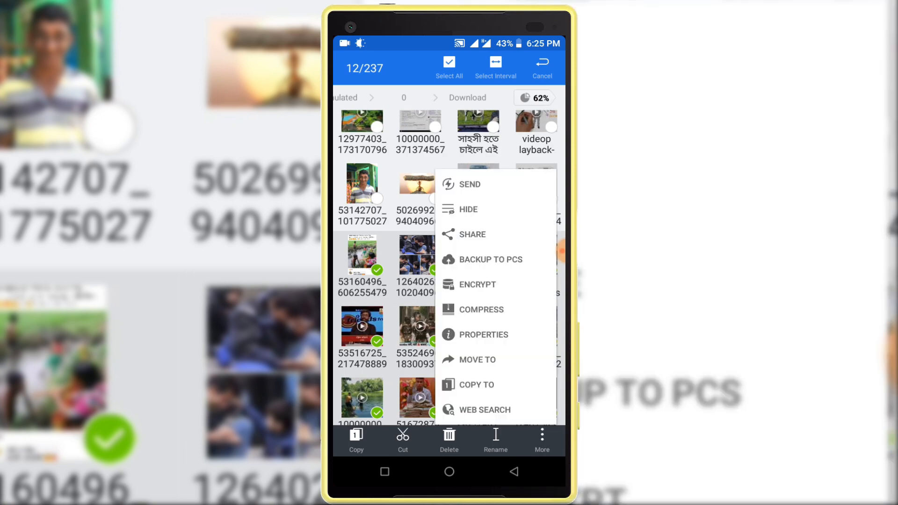
left_click(478, 359)
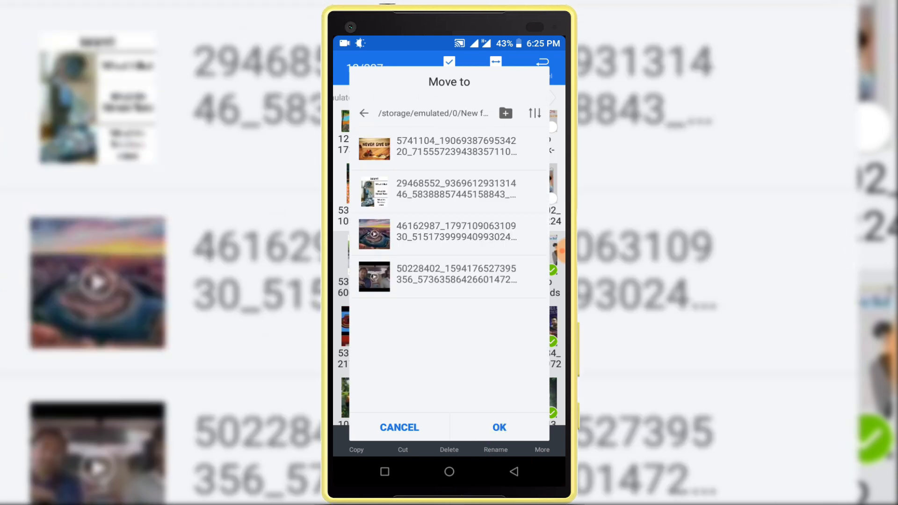
left_click(499, 428)
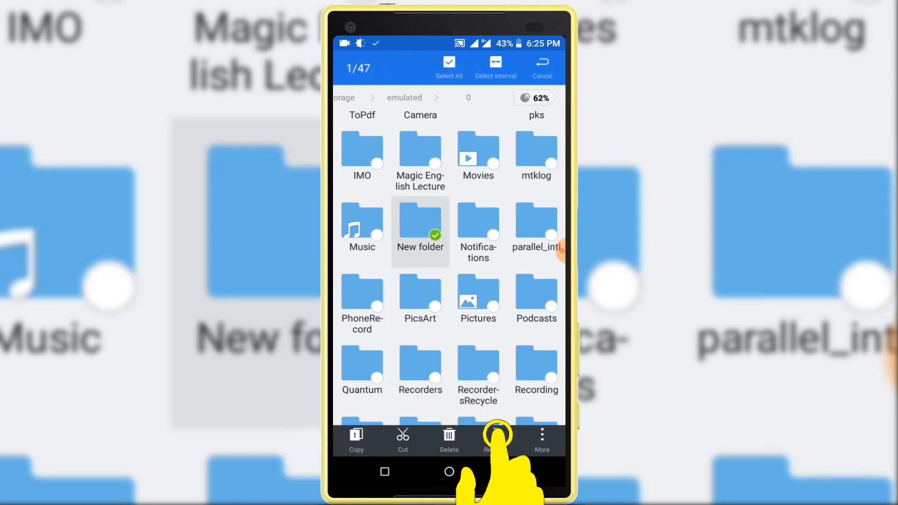
left_click(491, 435)
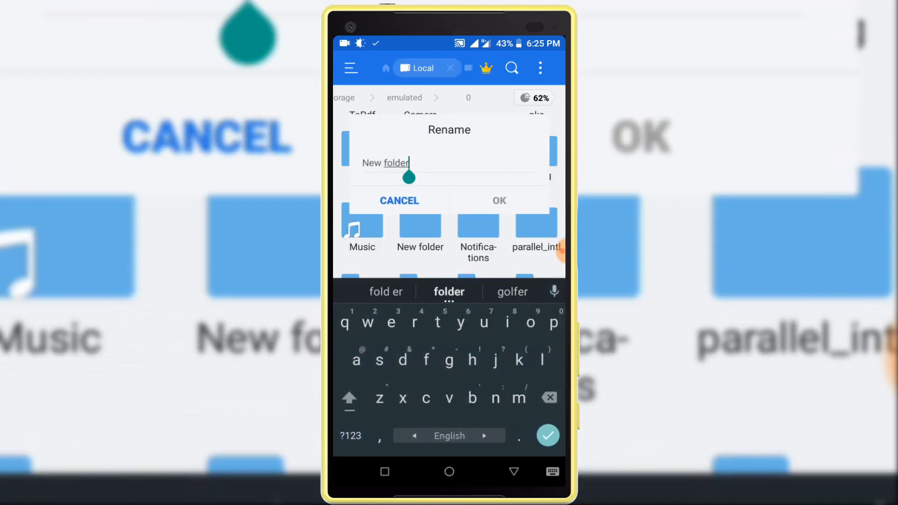